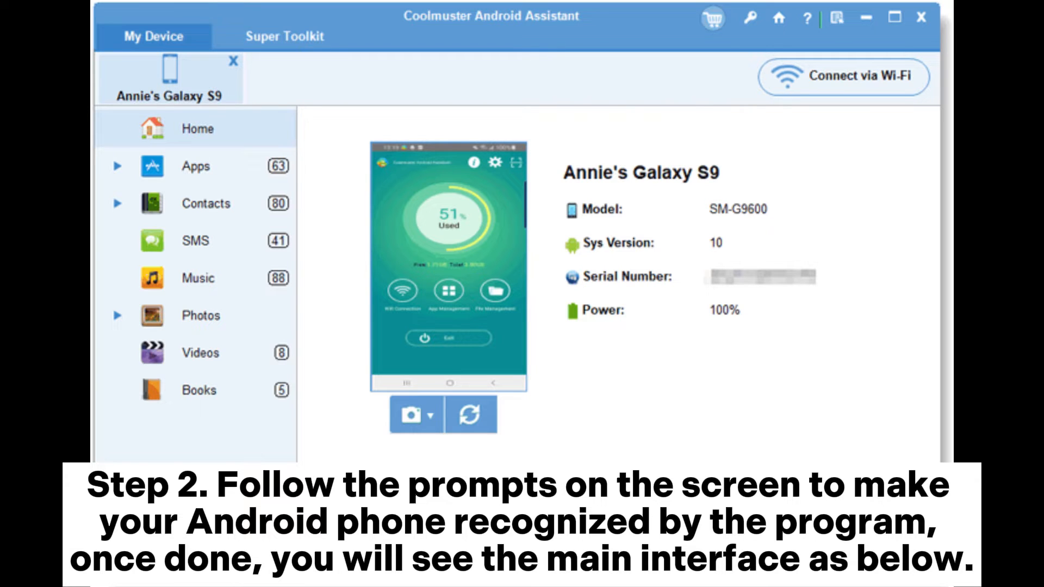
# Open the Apps panel to list the Galaxy S9's 63 user apps with version, size and date
pyautogui.click(200, 166)
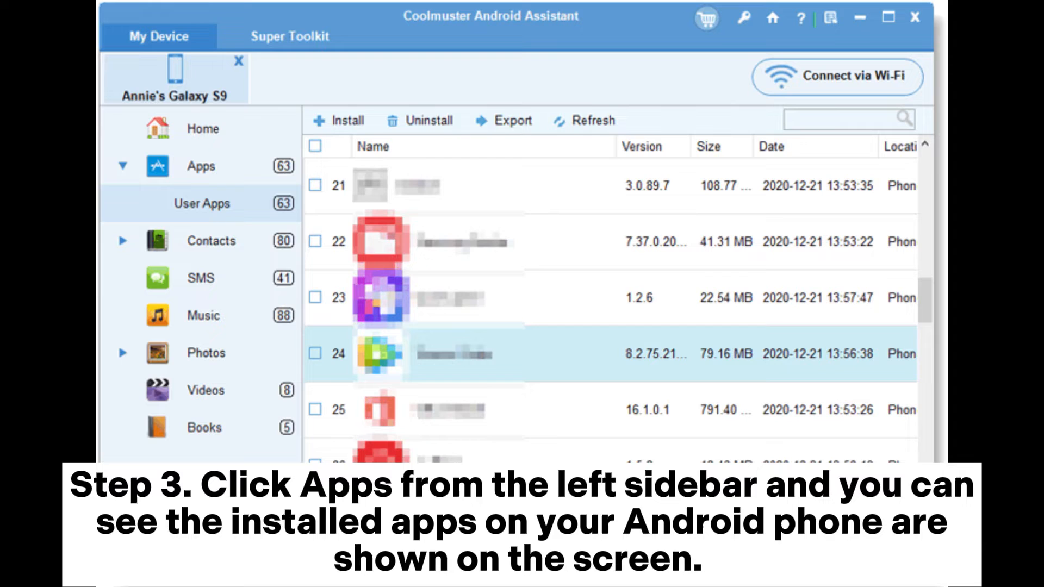